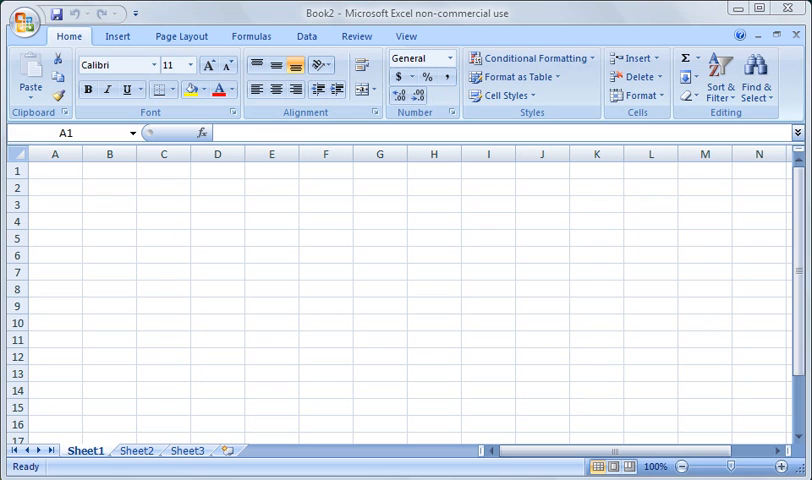
mouse_move(605, 306)
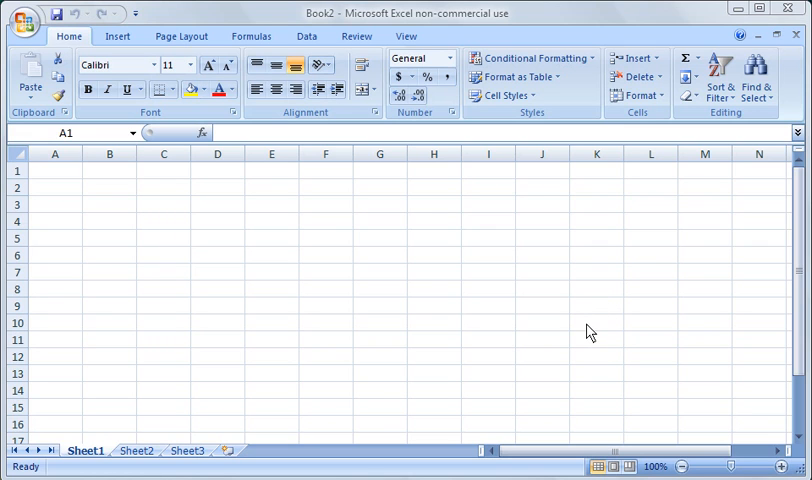
mouse_move(350, 227)
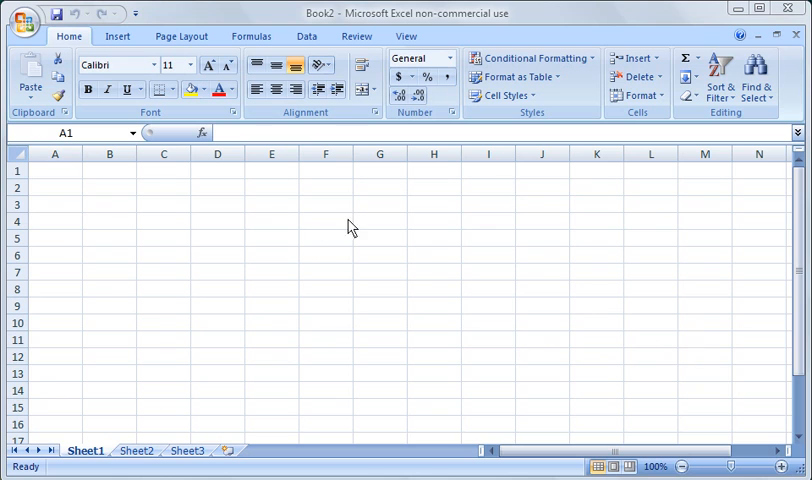
mouse_move(501, 292)
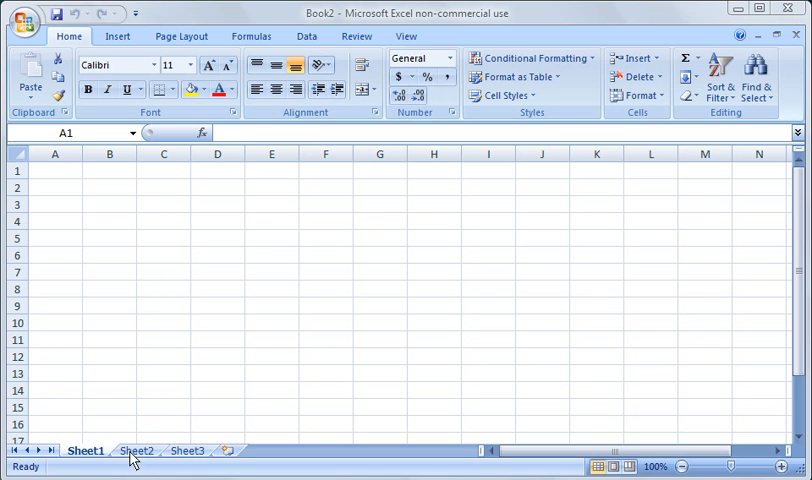
Step: Delete Sheet3 and insert a new worksheet, Sheet4, in its place
click(136, 450)
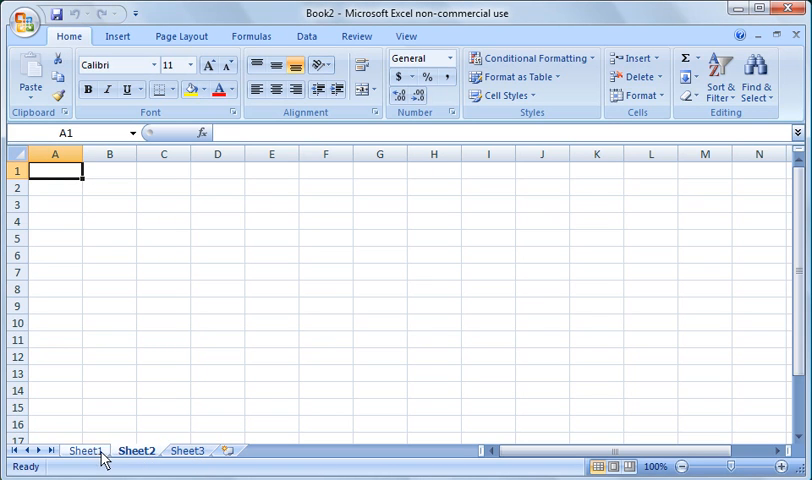
click(188, 450)
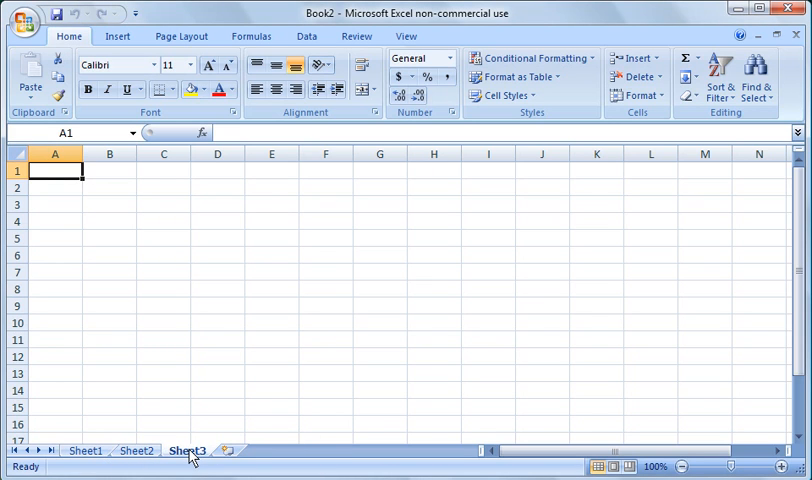
right_click(188, 450)
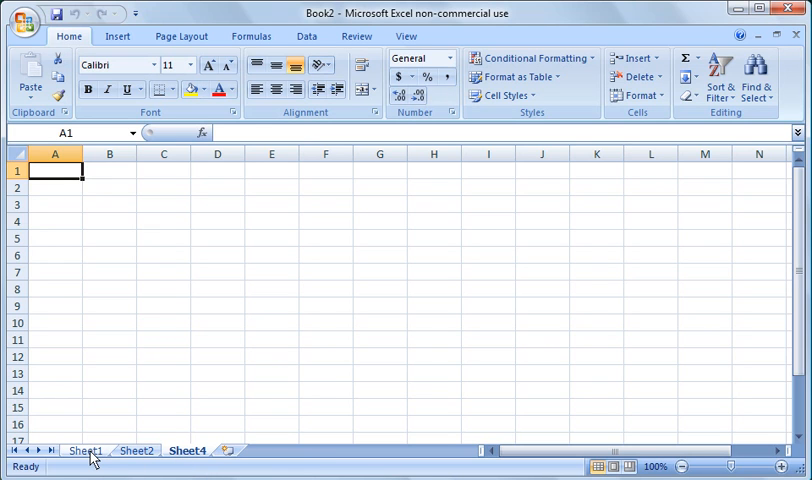
Step: Rename the Sheet1 tab to 'Sales'
click(85, 450)
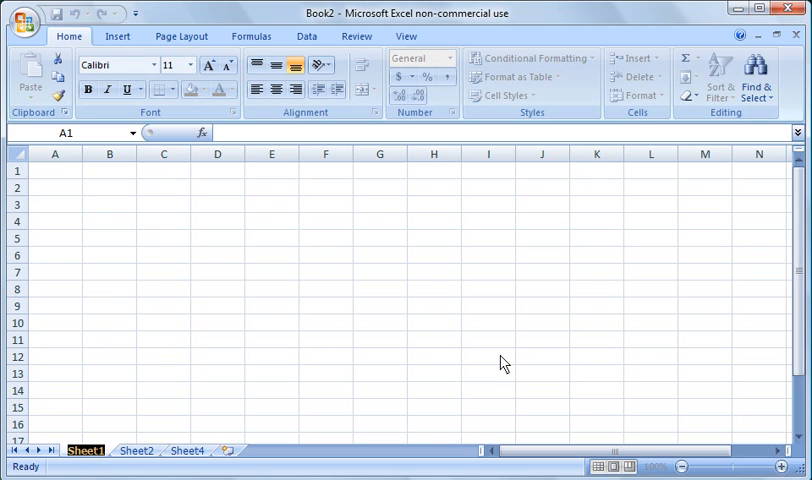
double_click(84, 450)
text(Sales)
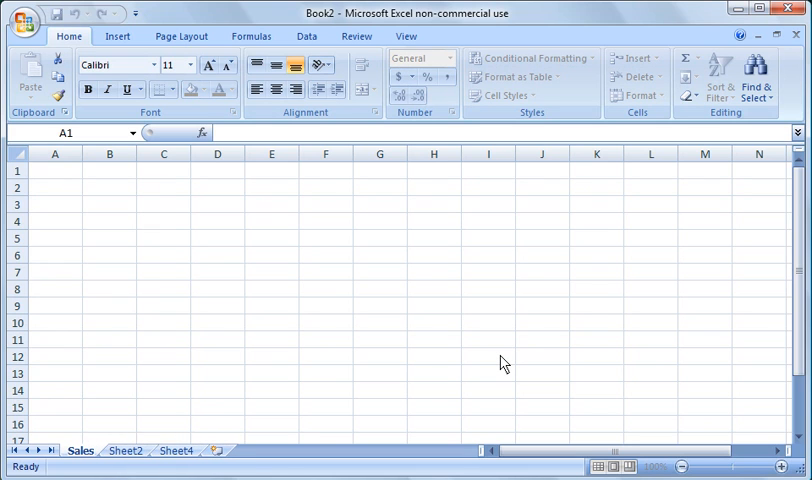
click(325, 373)
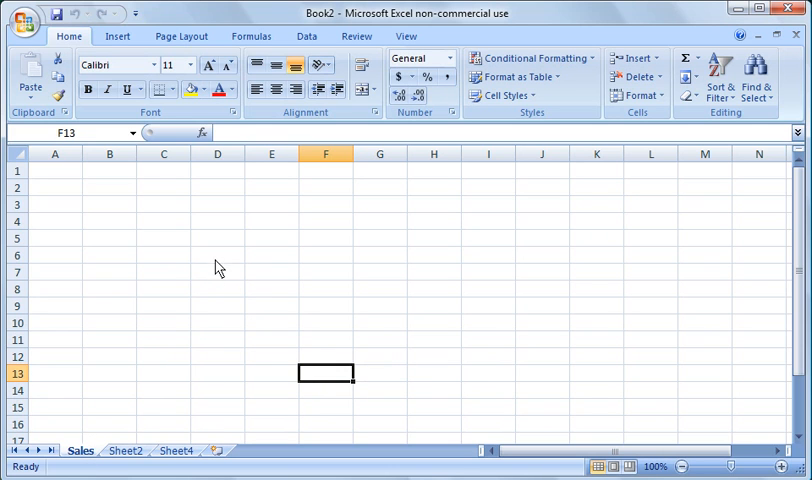
mouse_move(201, 251)
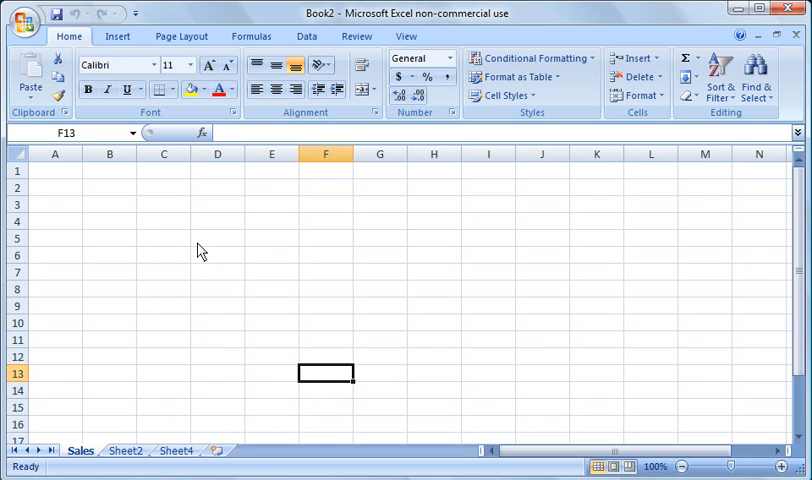
mouse_move(648, 42)
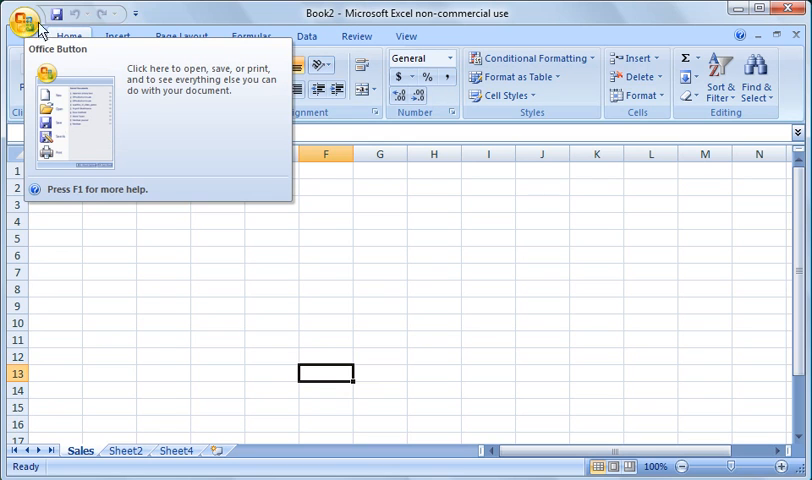
click(25, 24)
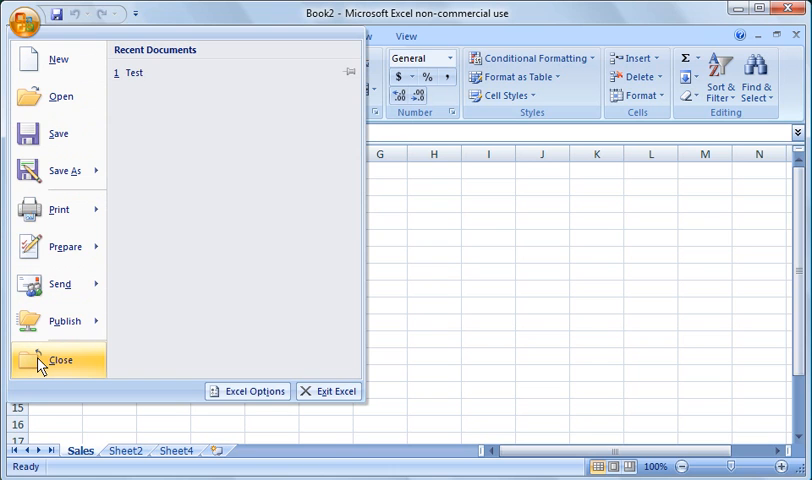
click(64, 246)
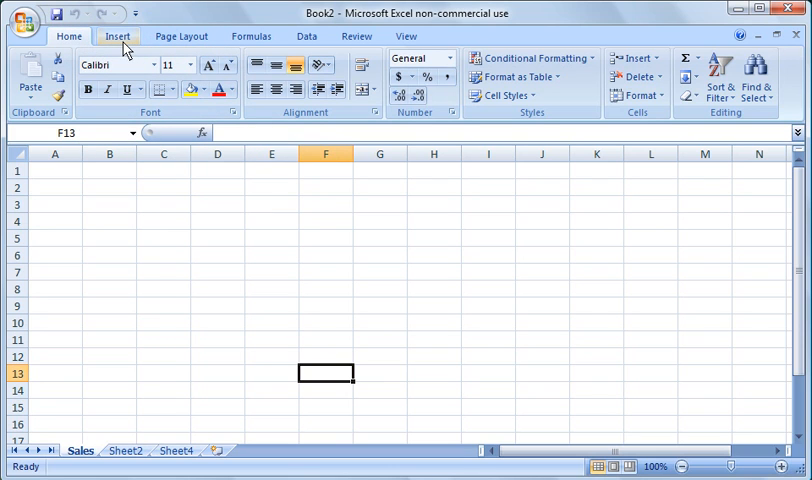
click(69, 36)
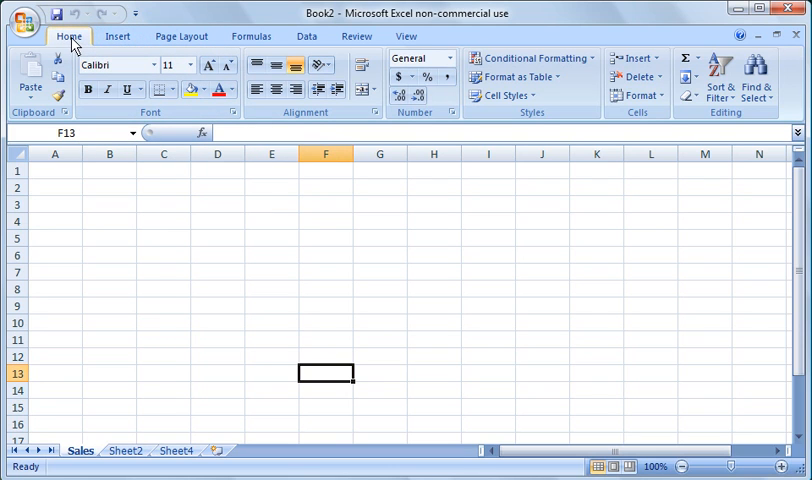
mouse_move(118, 36)
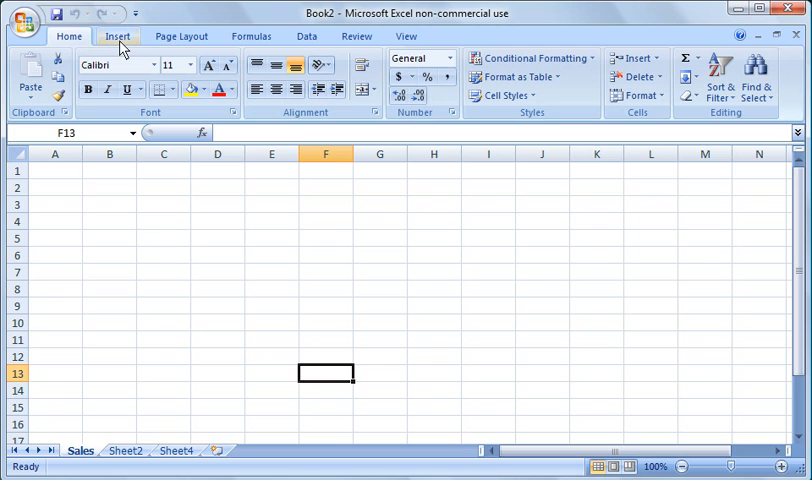
click(69, 36)
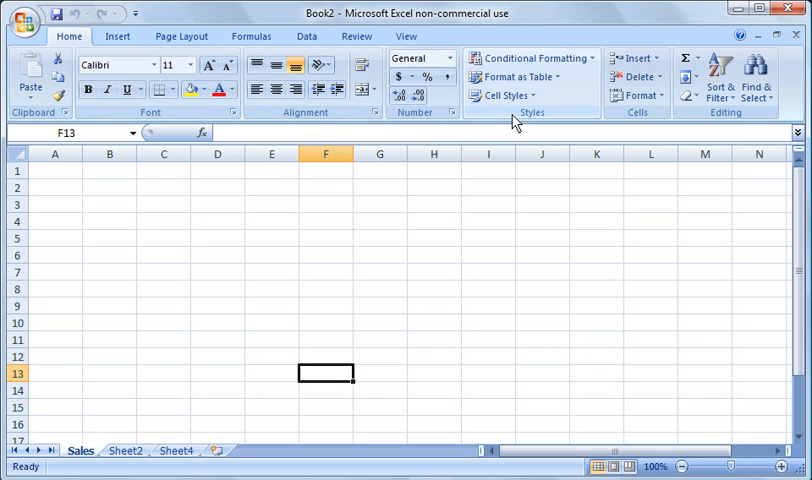
mouse_move(231, 106)
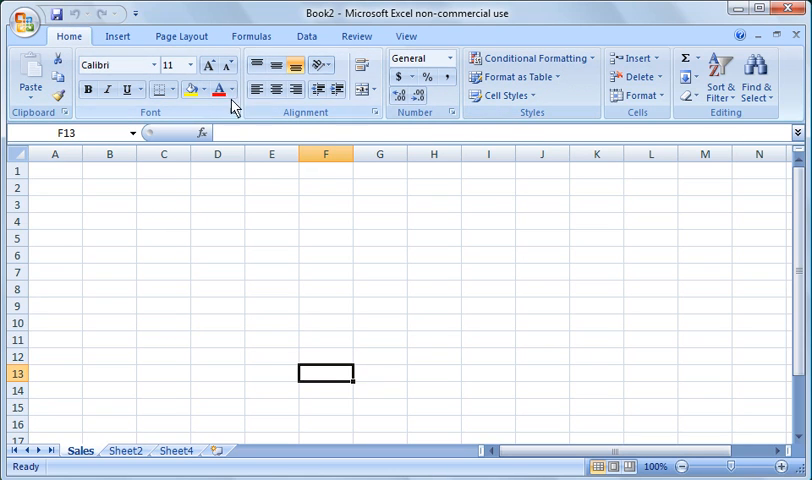
mouse_move(218, 90)
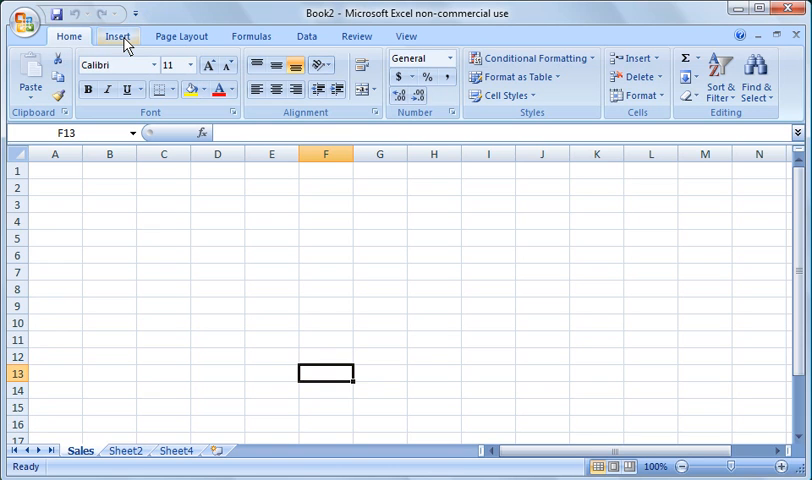
click(117, 36)
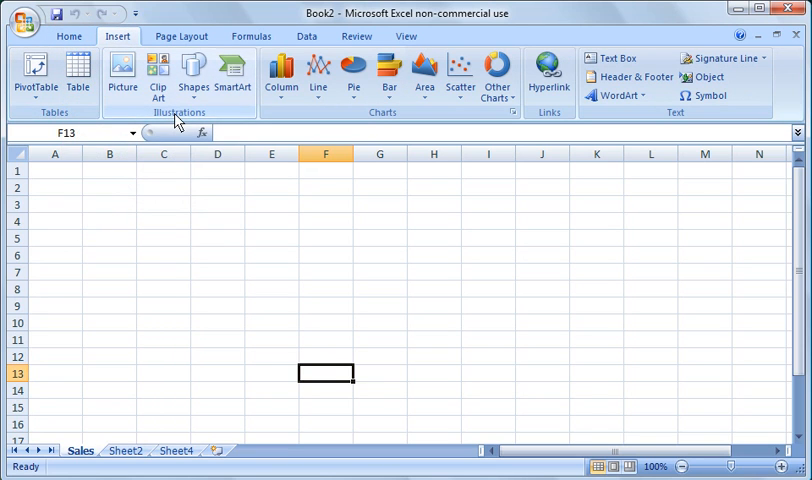
mouse_move(333, 113)
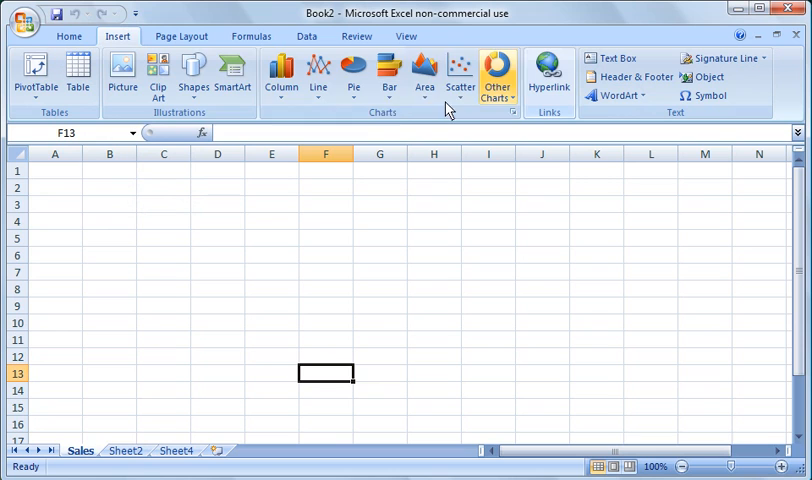
click(181, 36)
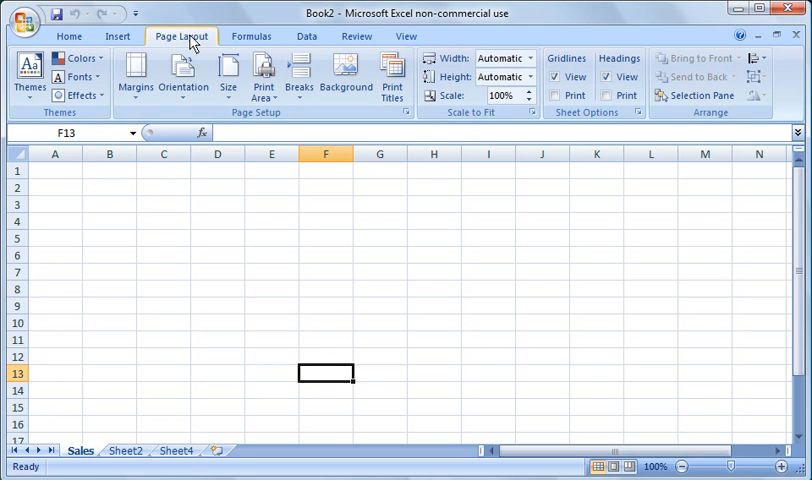
click(251, 36)
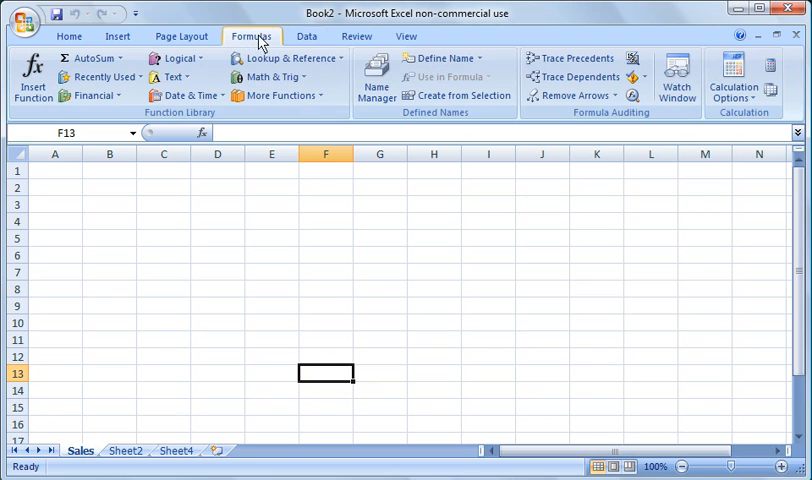
click(307, 36)
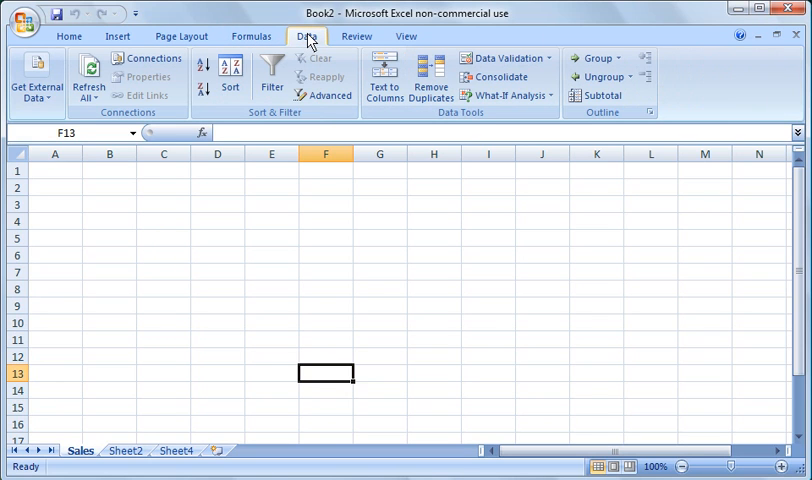
click(356, 36)
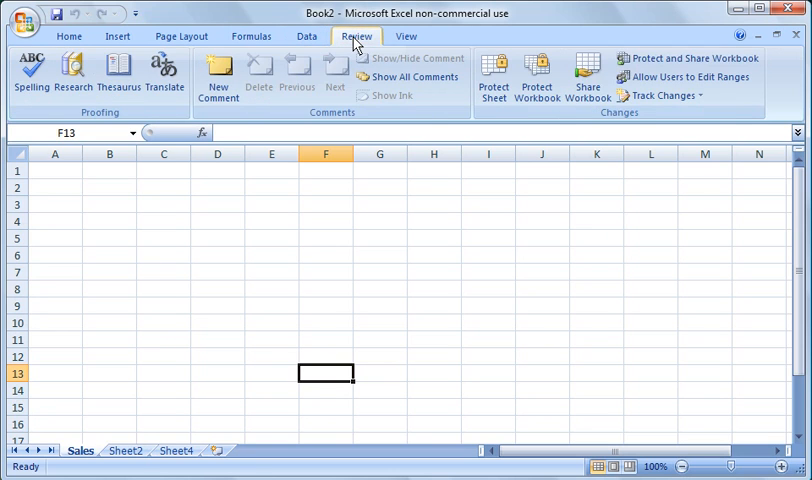
click(406, 36)
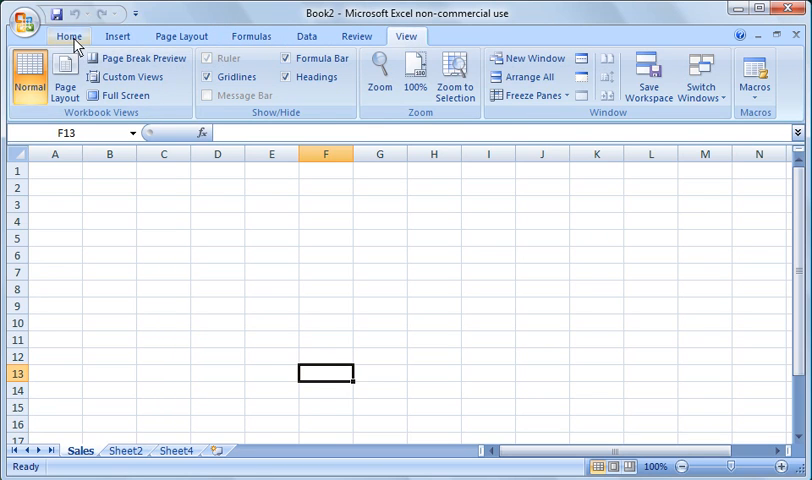
click(68, 36)
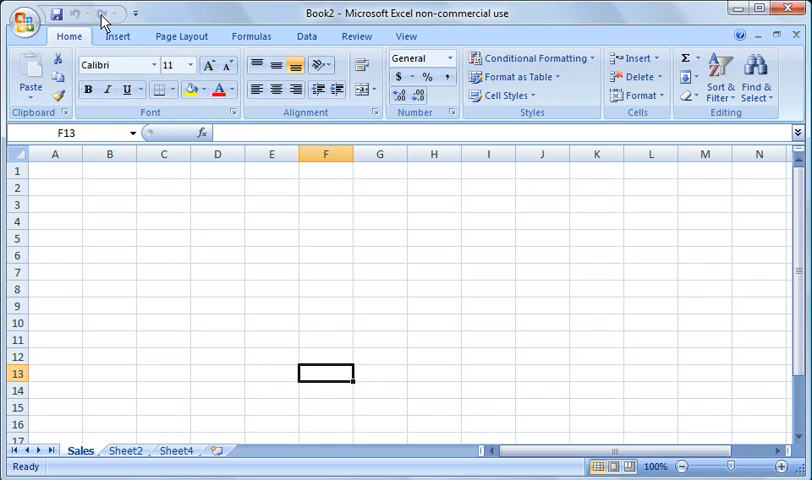
mouse_move(104, 13)
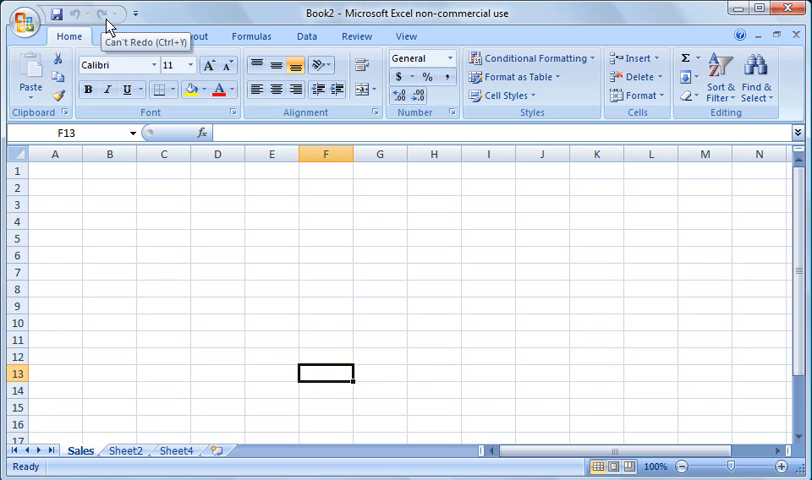
mouse_move(118, 30)
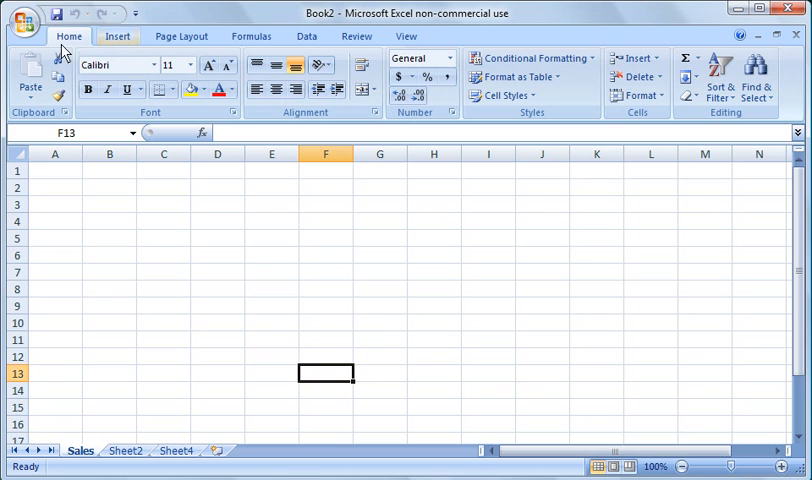
Step: Open Excel Options, view the Save category, then move to the Customize page
click(25, 18)
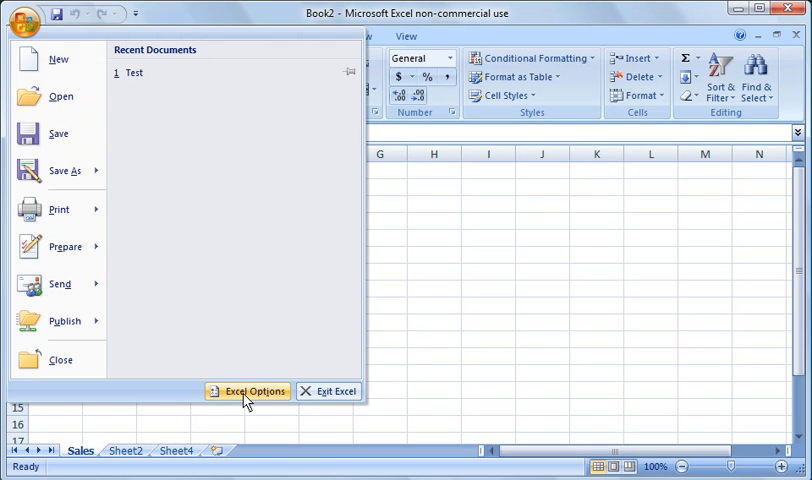
click(247, 390)
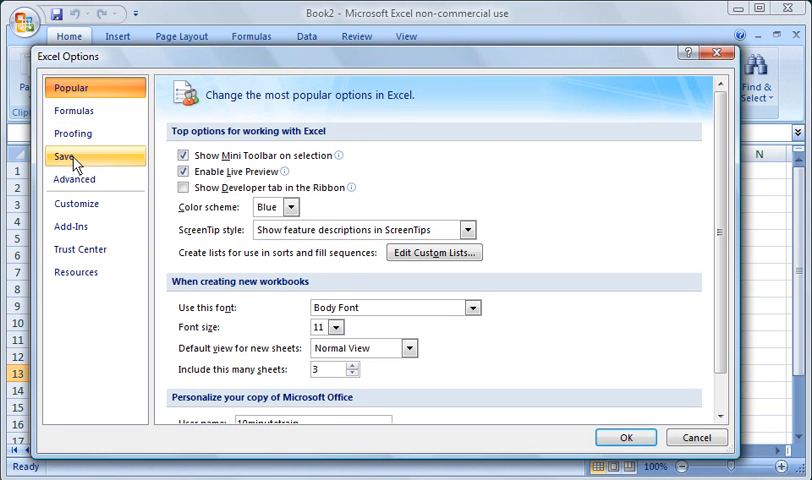
click(65, 156)
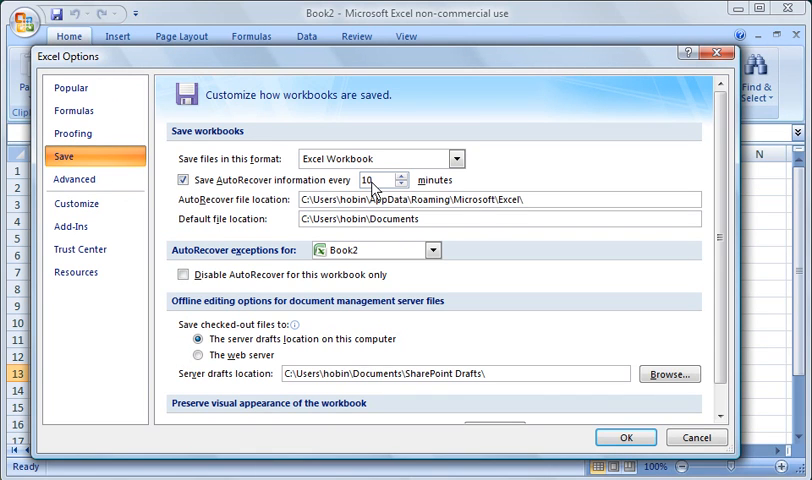
mouse_move(200, 193)
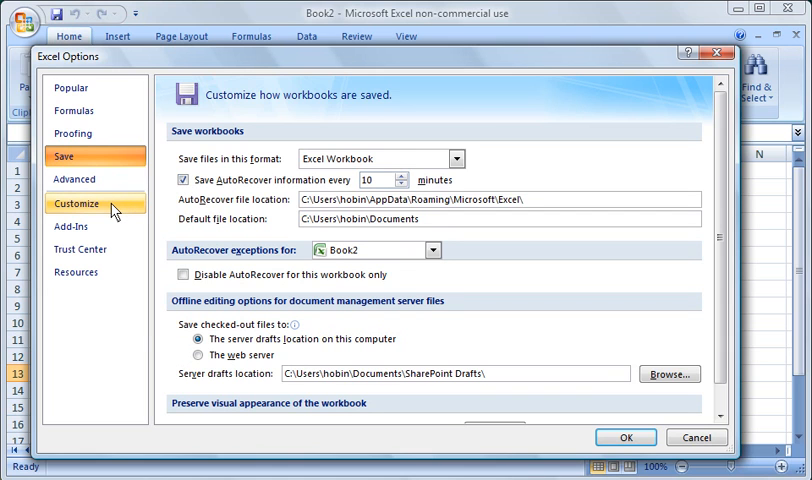
click(76, 204)
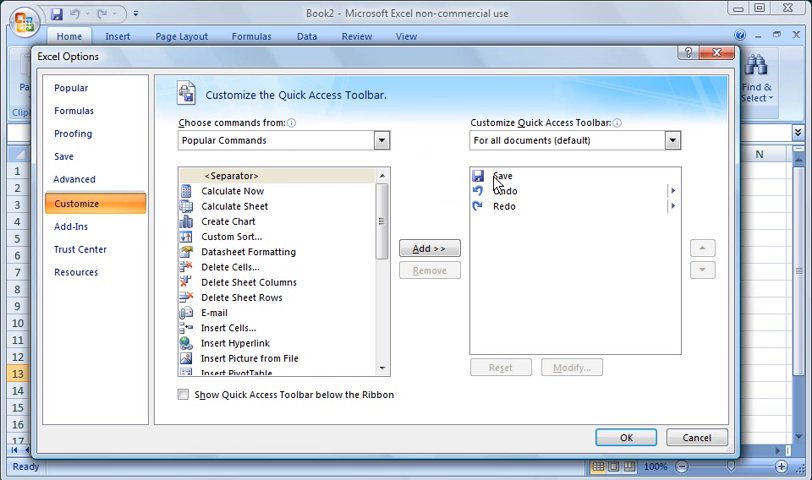
mouse_move(490, 210)
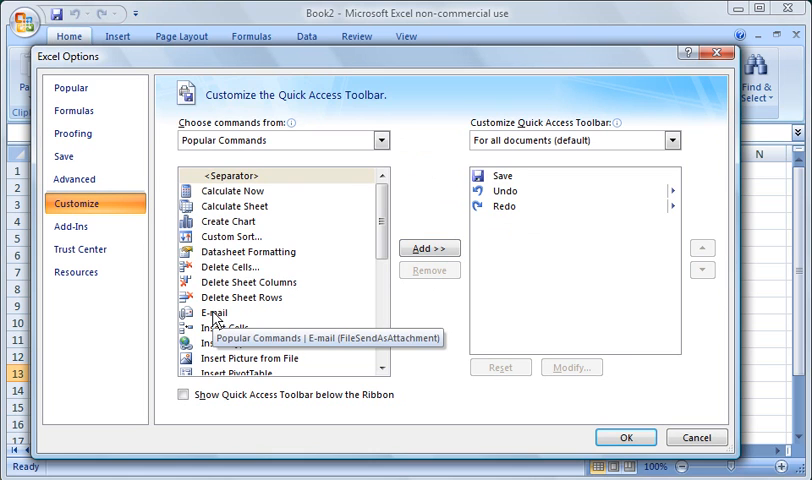
Step: Add the E-mail and Insert Hyperlink commands to the Quick Access Toolbar and click OK
click(428, 248)
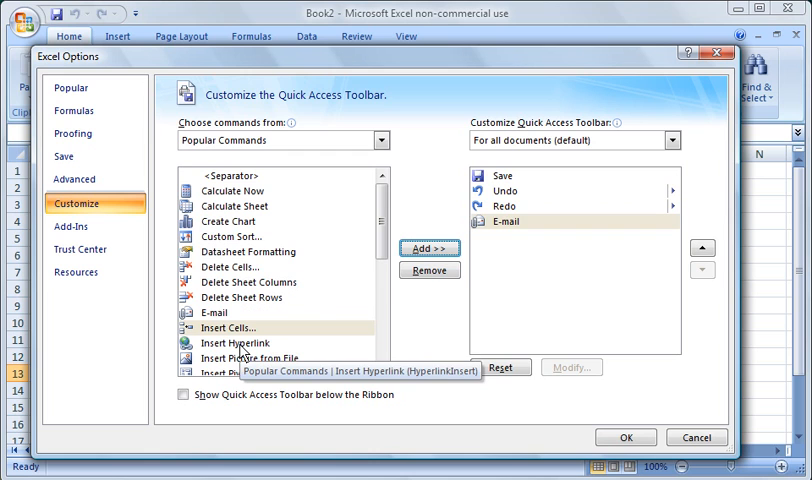
click(237, 343)
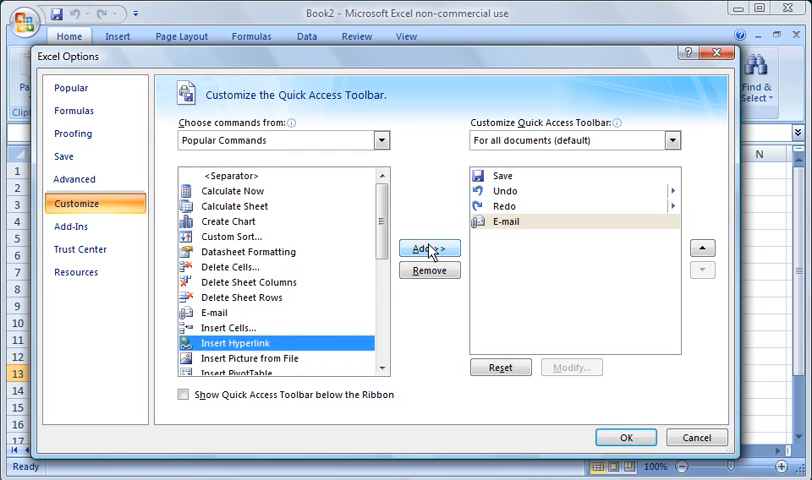
click(428, 248)
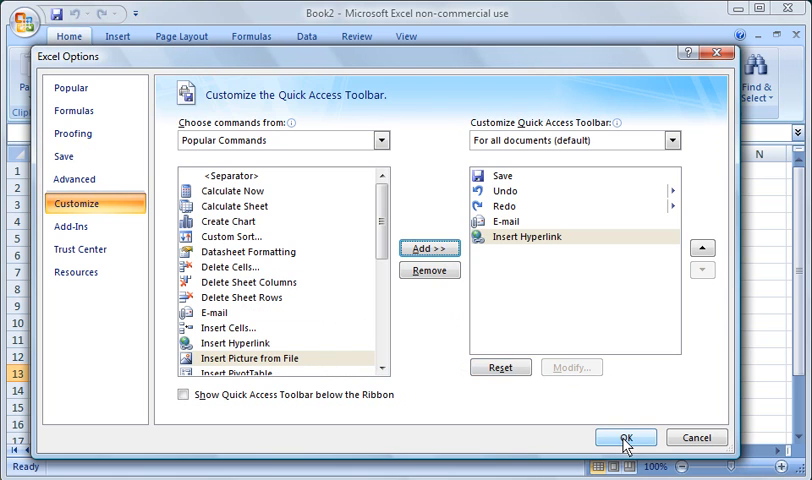
click(624, 437)
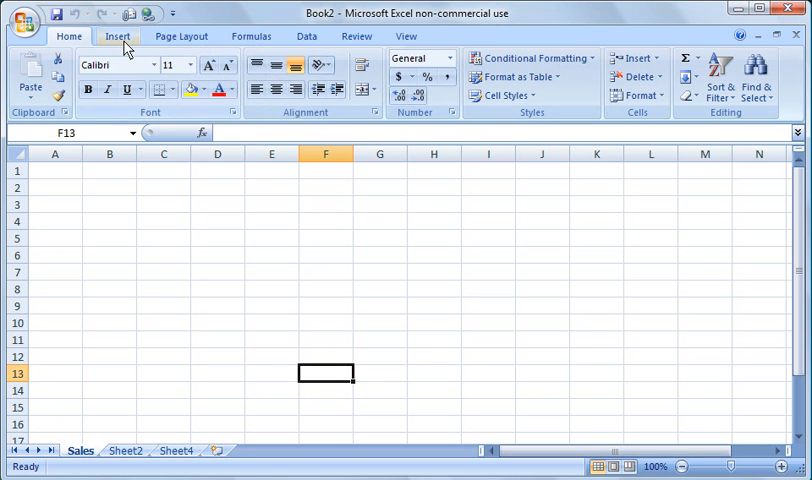
Step: Switch the ribbon to the Page Layout tab
click(181, 36)
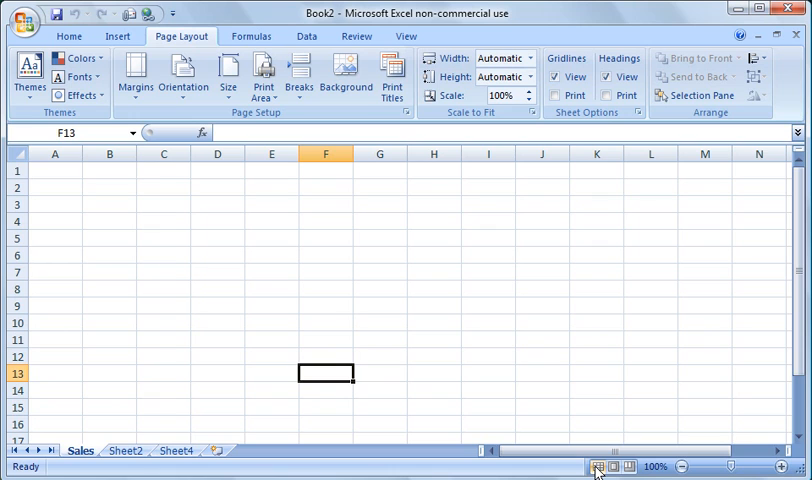
mouse_move(613, 467)
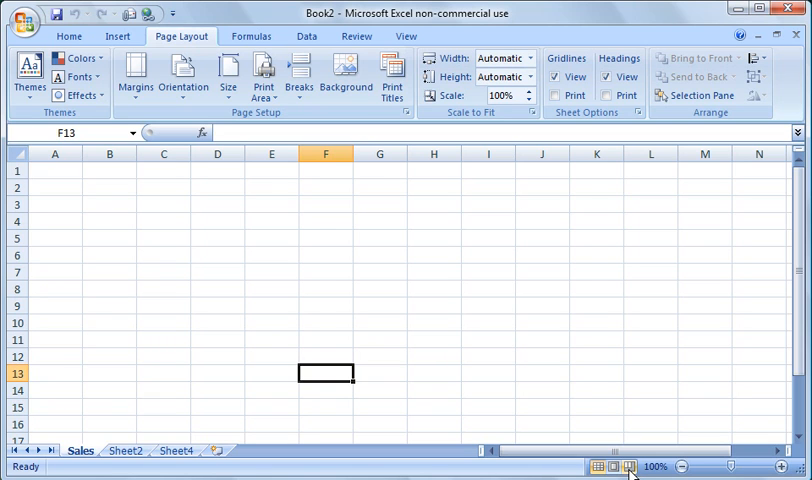
mouse_move(500, 472)
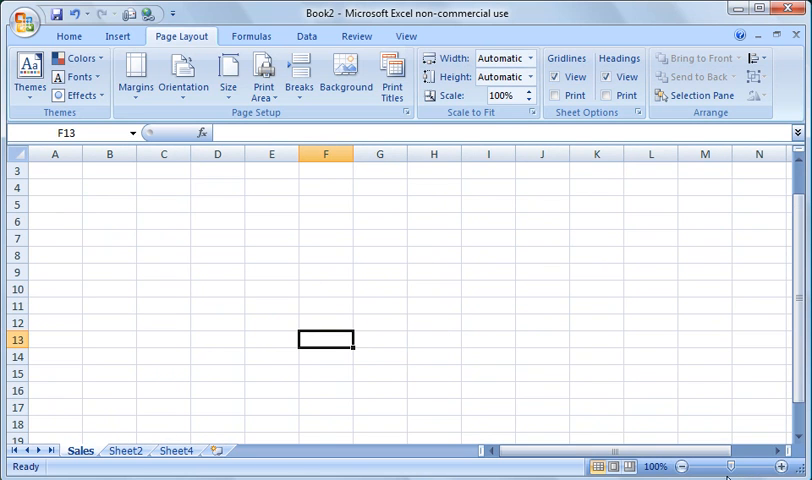
mouse_move(400, 358)
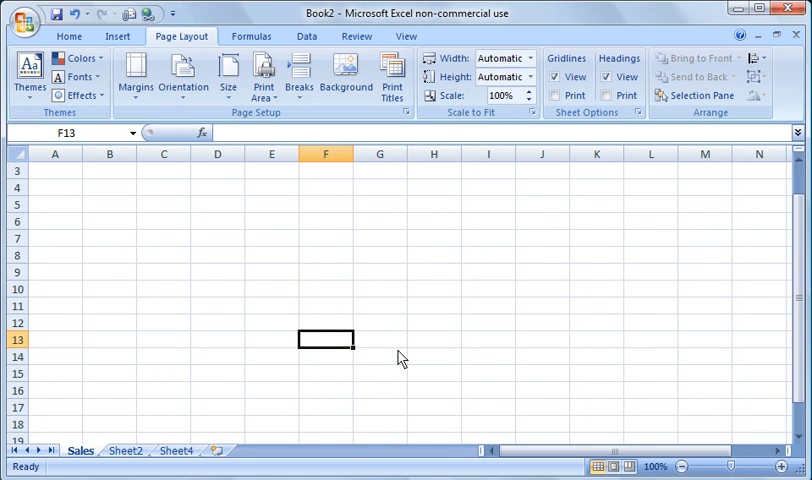
mouse_move(405, 355)
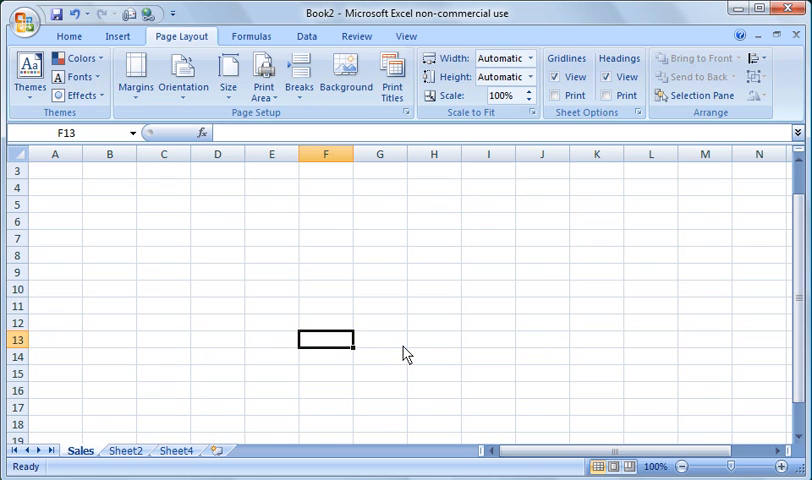